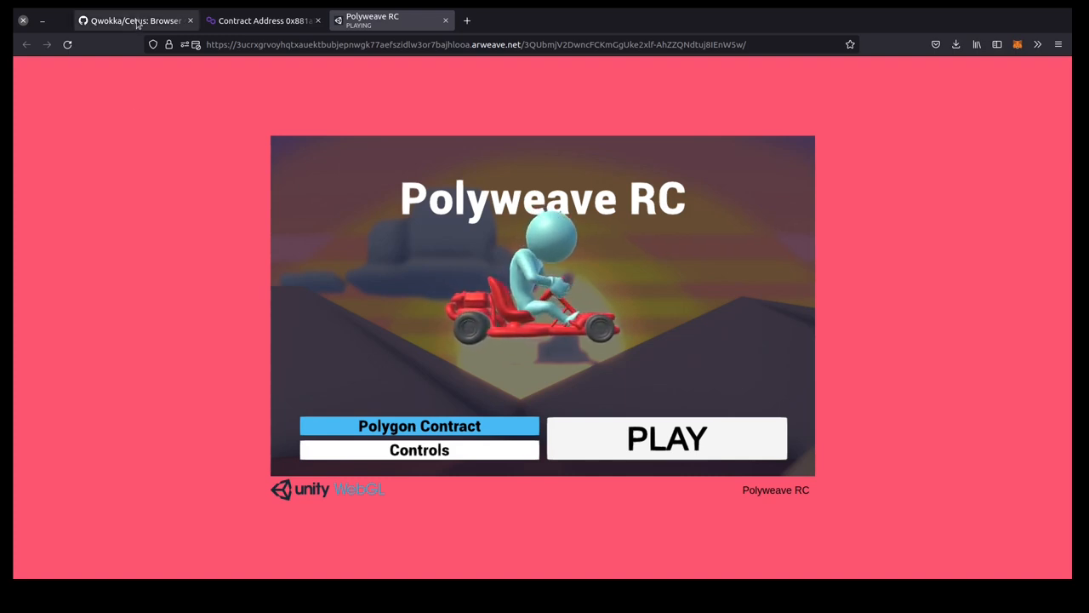
Review the Qwokka/Cetus README on GitHub: features, examples and installation notes.
left_click(133, 21)
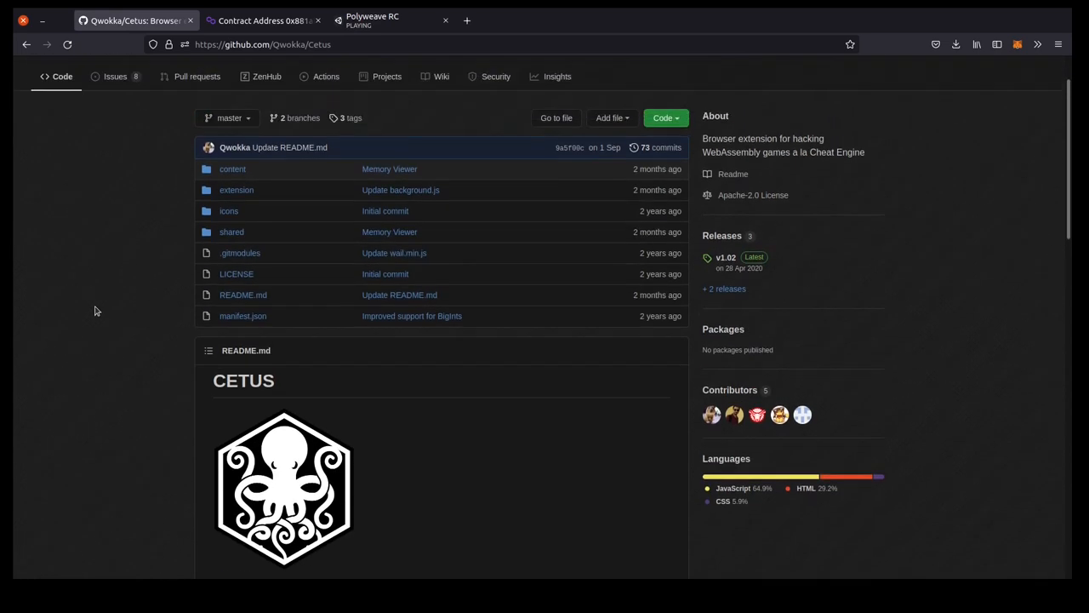
mouse_move(99, 276)
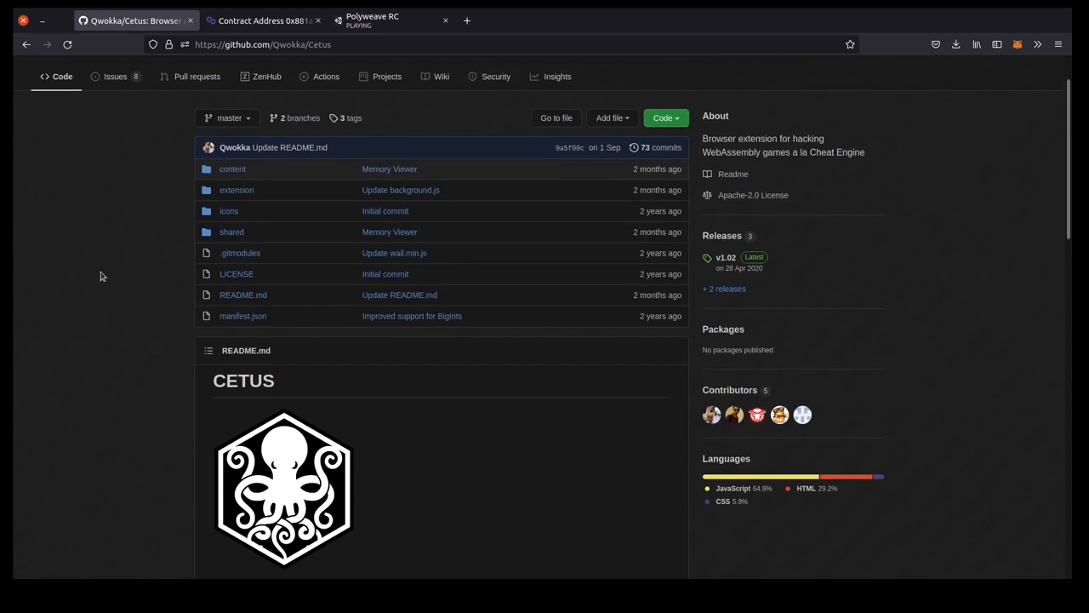
scroll("down", 3)
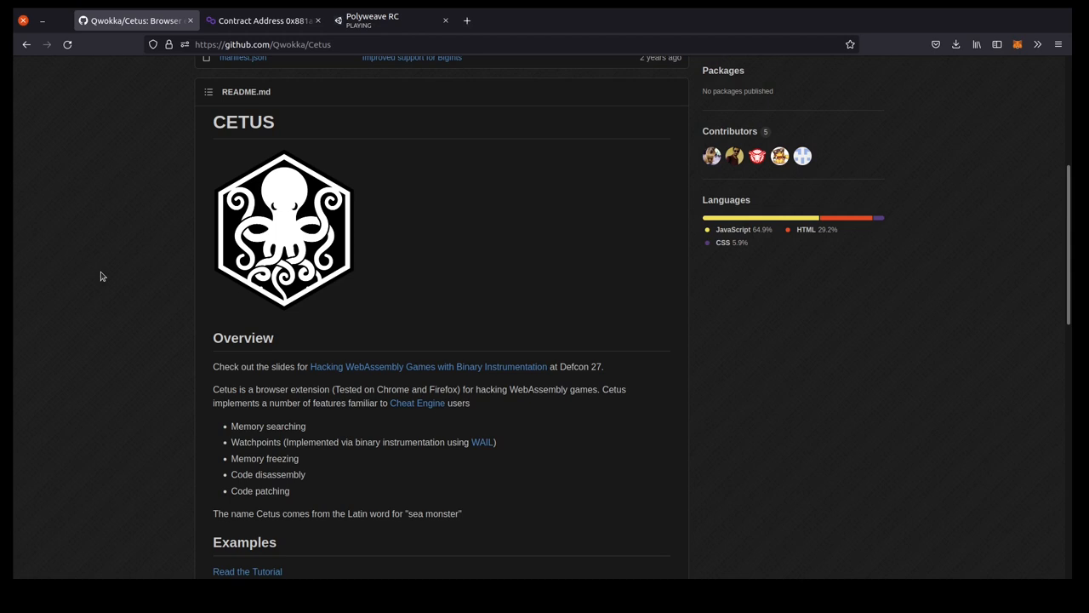
mouse_move(106, 276)
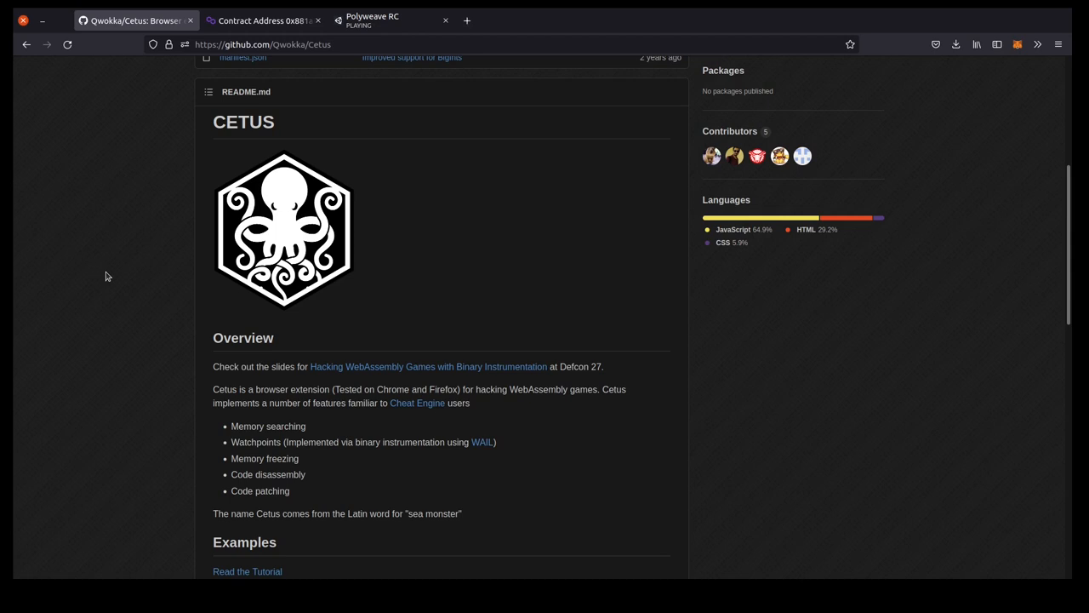
mouse_move(661, 19)
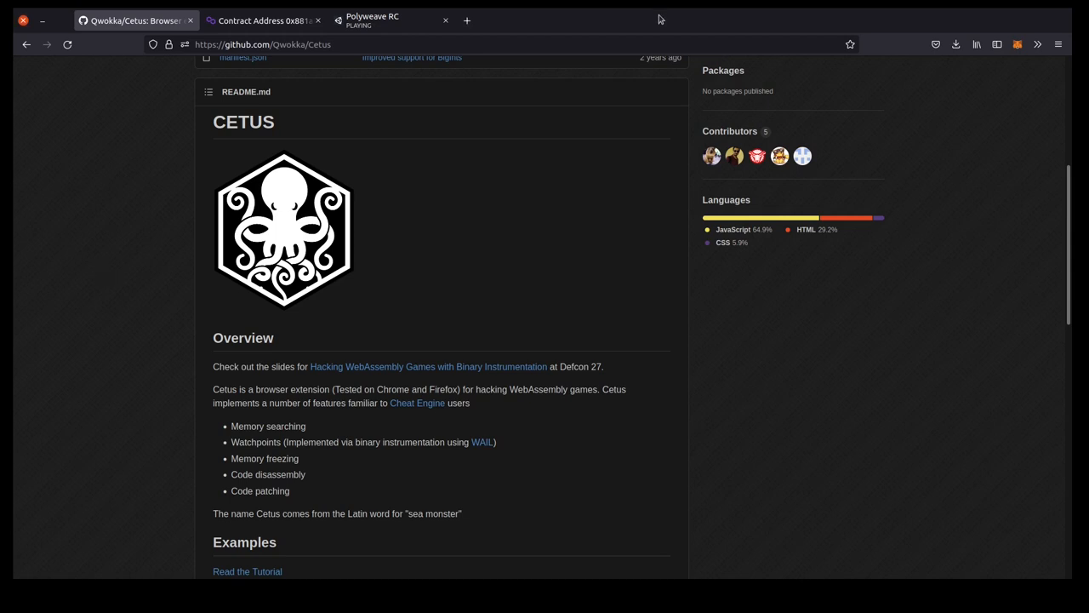
scroll("down", 3)
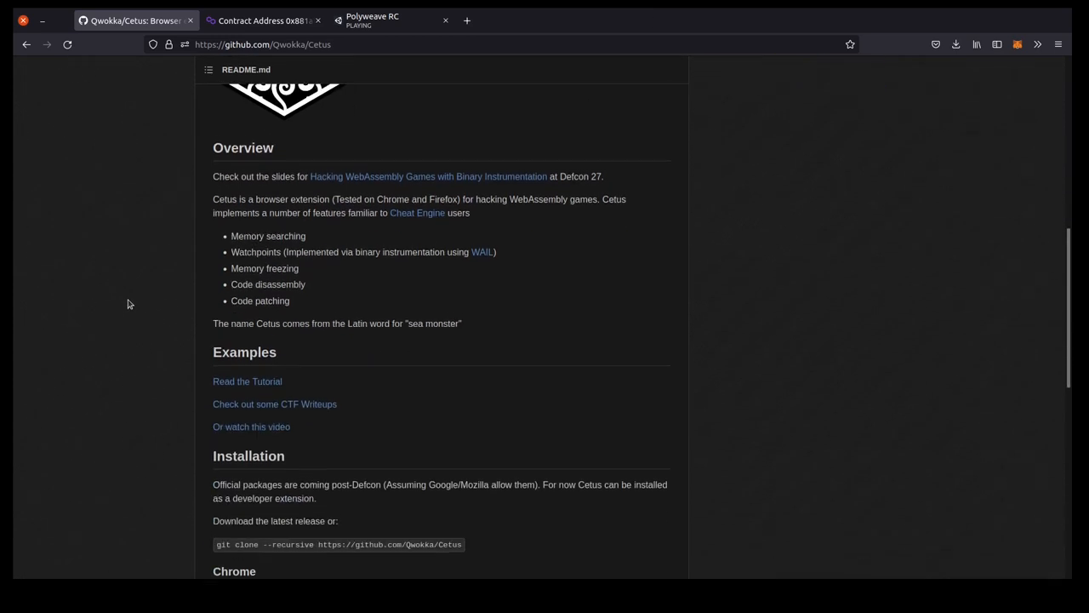
scroll("up", 3)
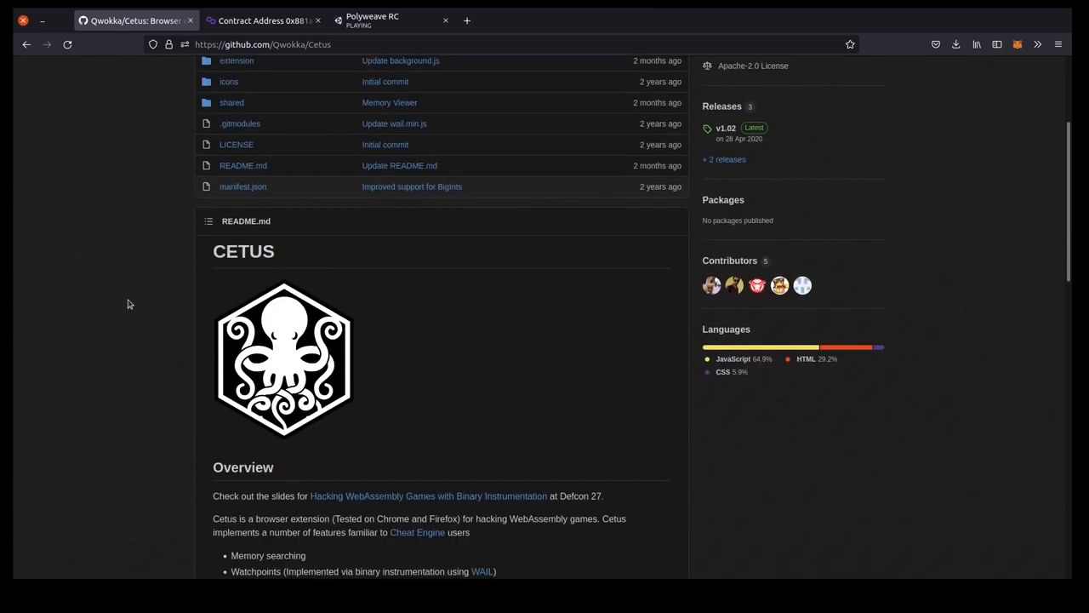
scroll("down", 3)
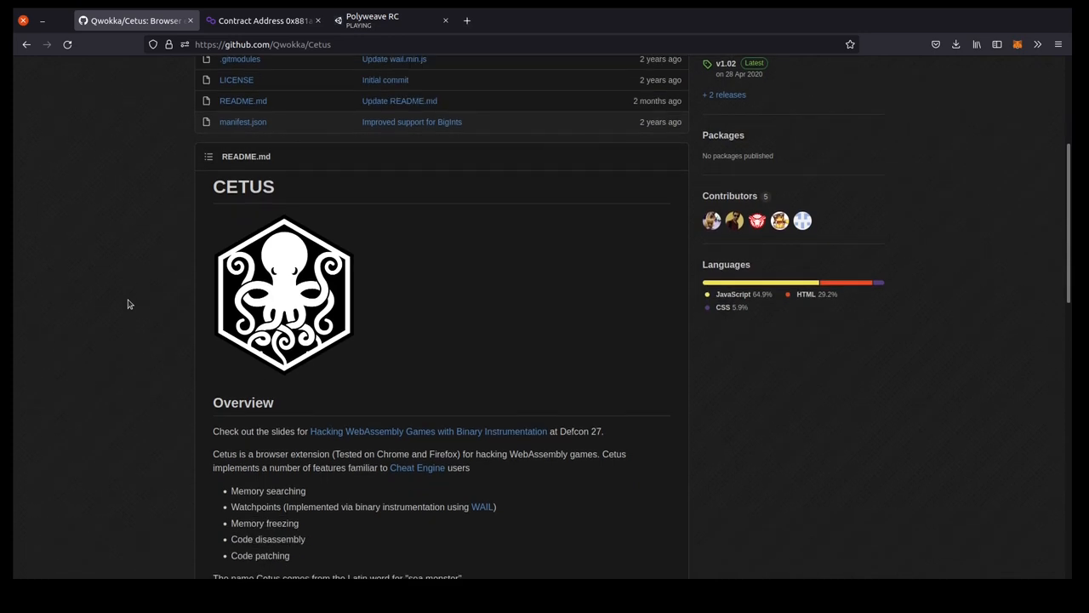
scroll("up", 3)
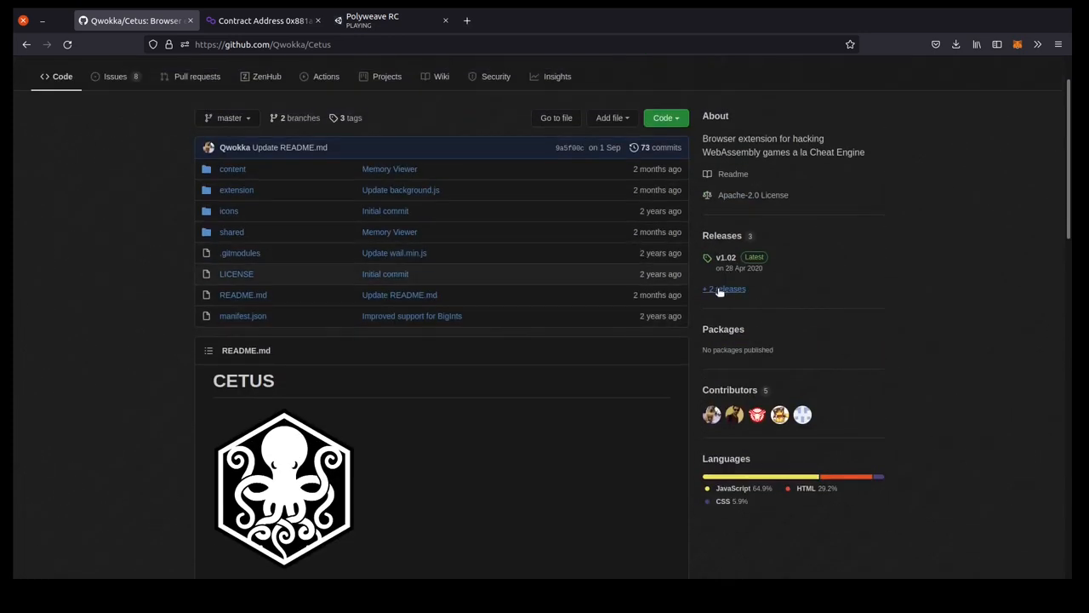
mouse_move(109, 307)
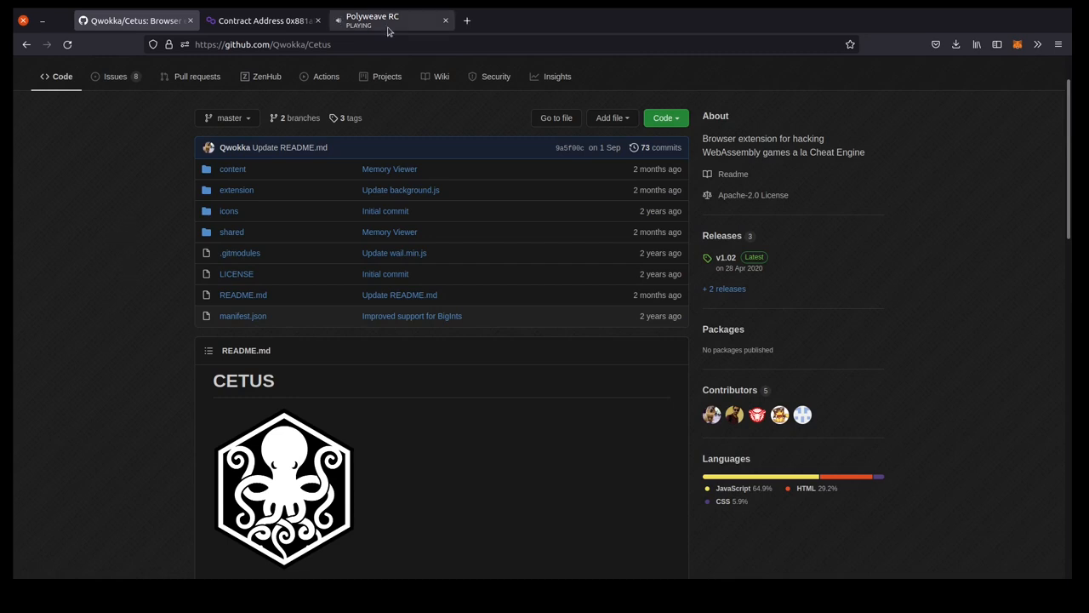
Return to the Polyweave RC tab and start a race via PLAY.
left_click(388, 21)
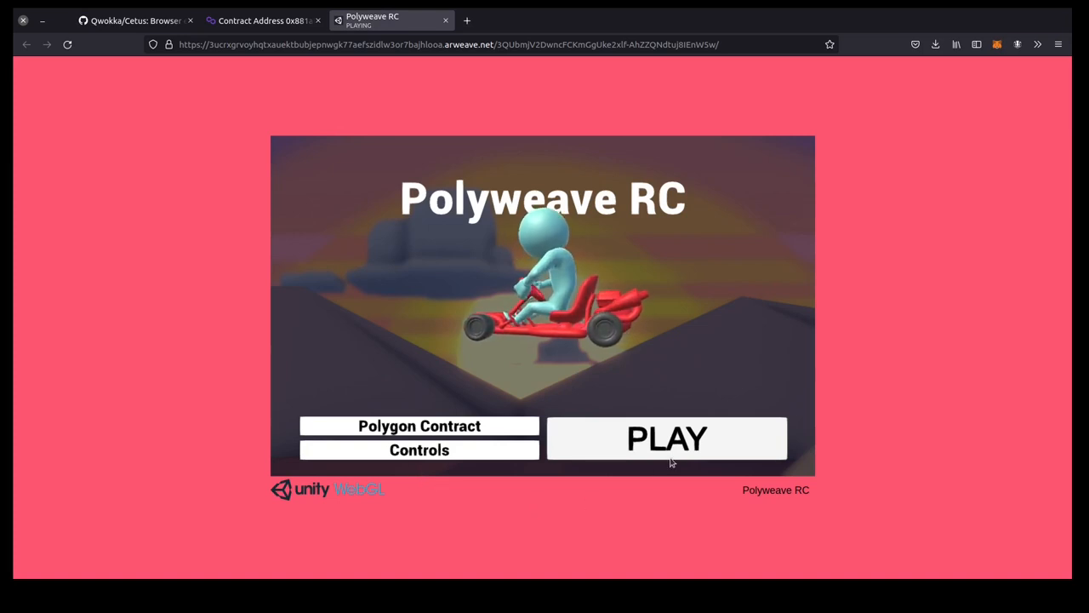
mouse_move(617, 535)
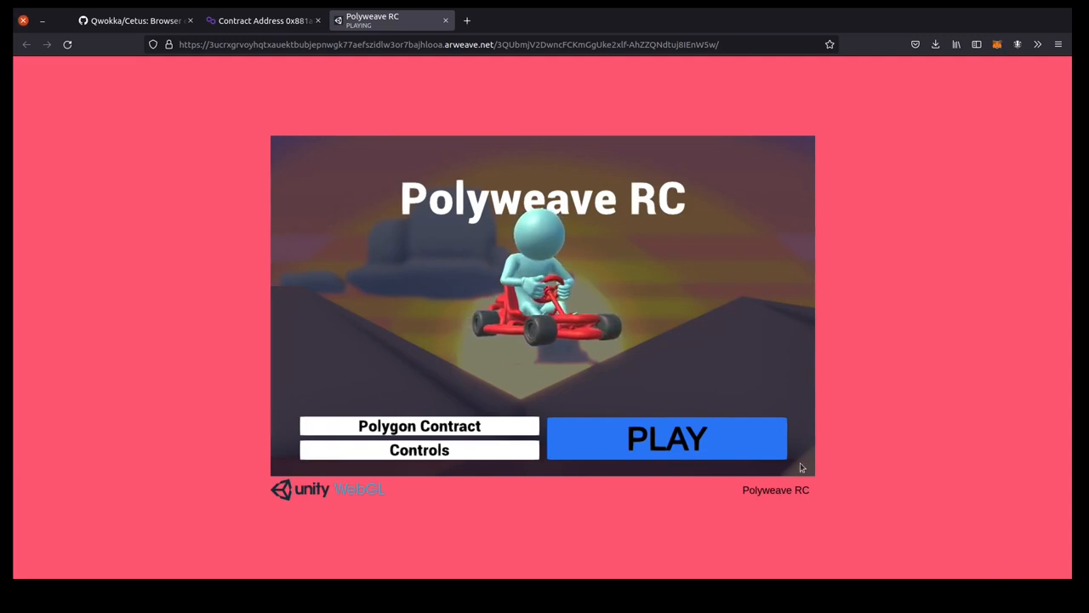
left_click(667, 437)
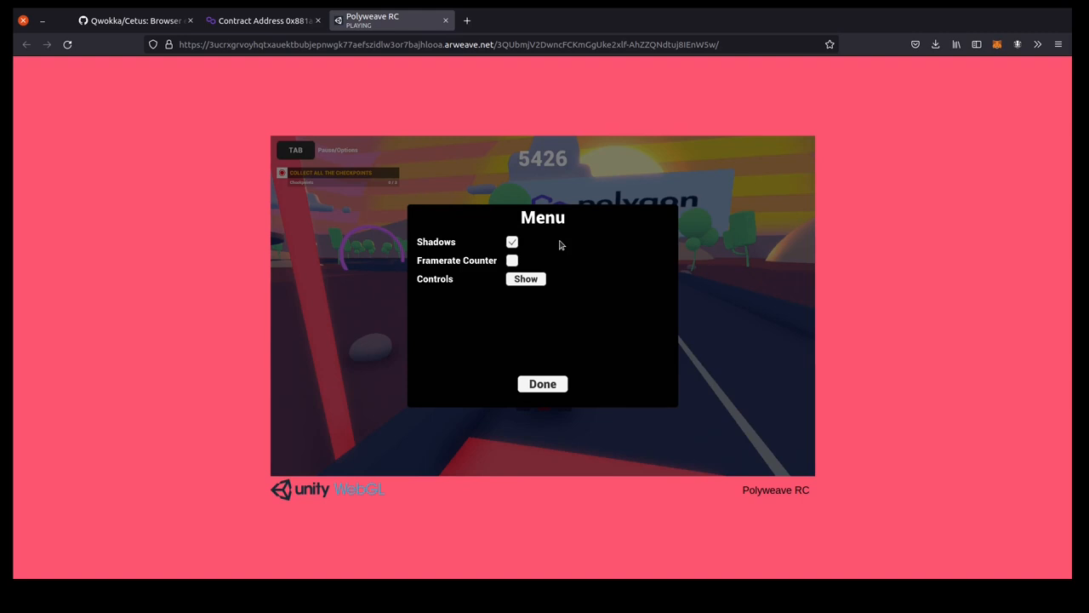
mouse_move(536, 169)
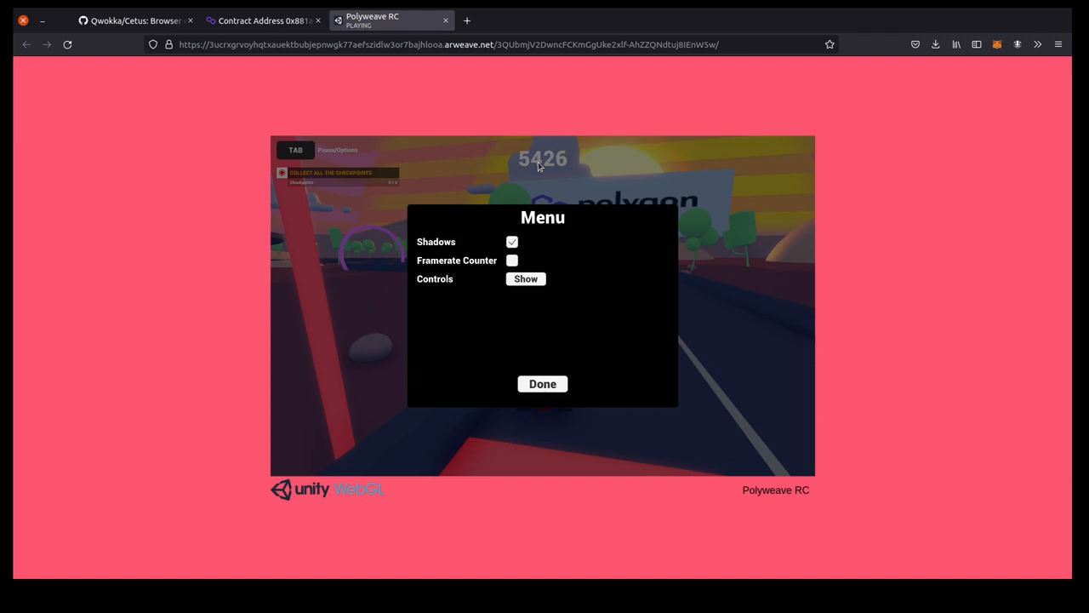
Show Firefox devtools (F12) with the Cetus Search panel beside the paused game.
key("F12")
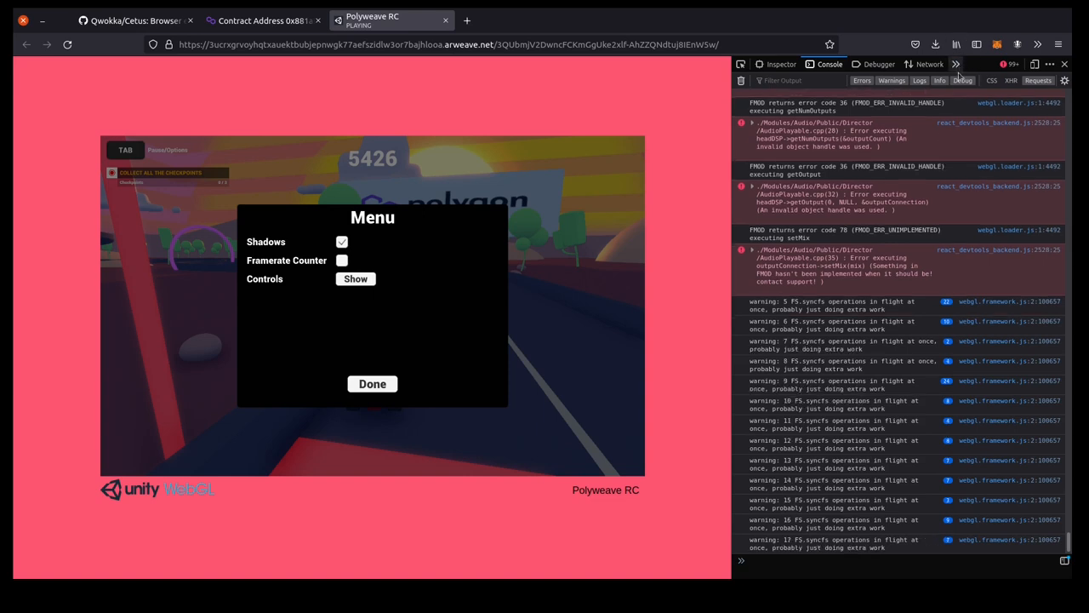
left_click(926, 64)
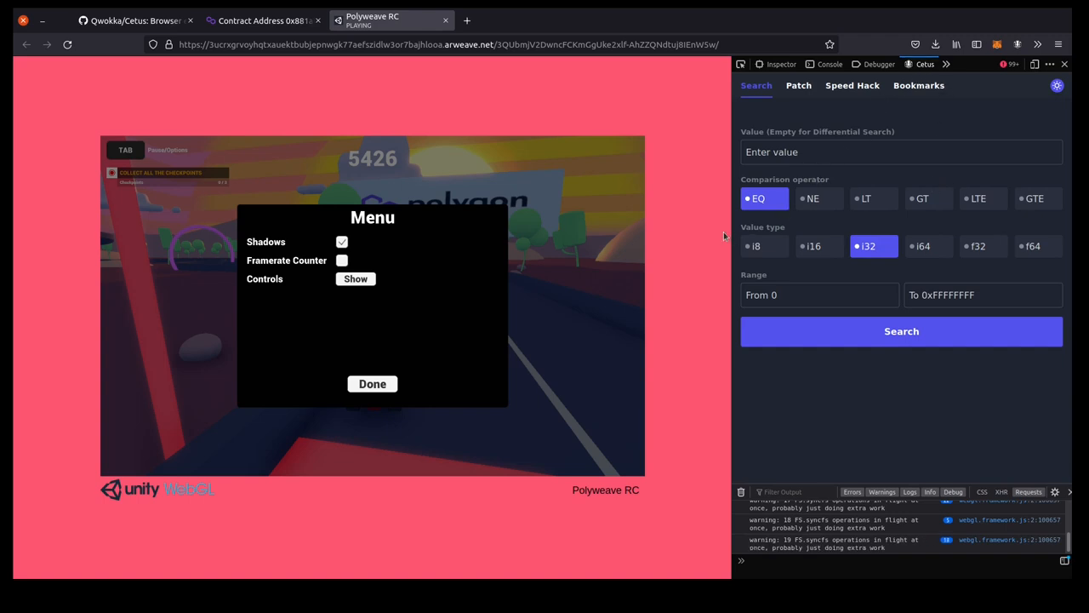
mouse_move(872, 173)
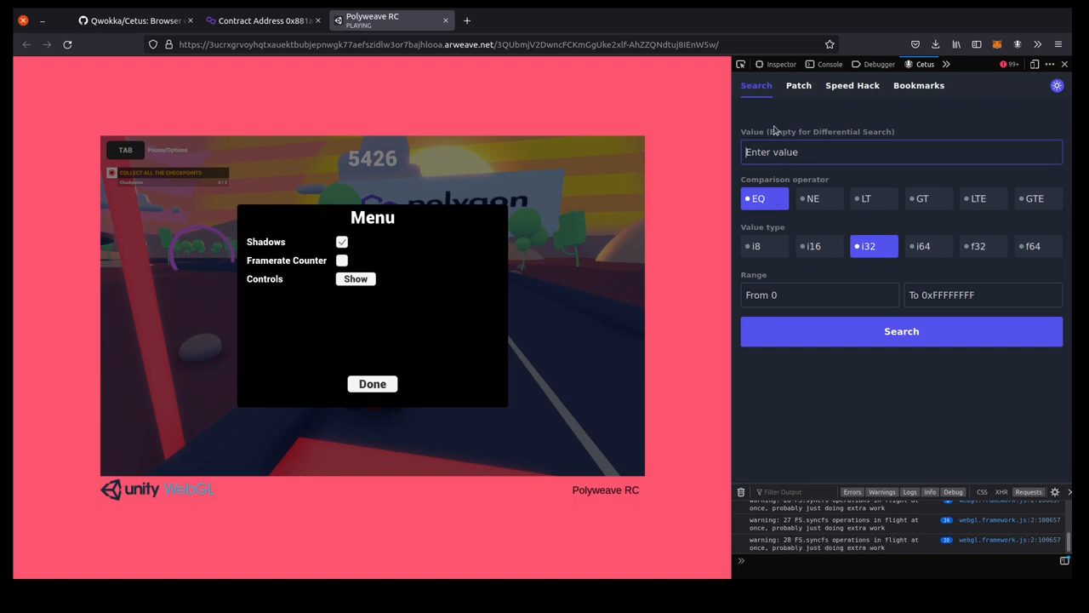
mouse_move(360, 167)
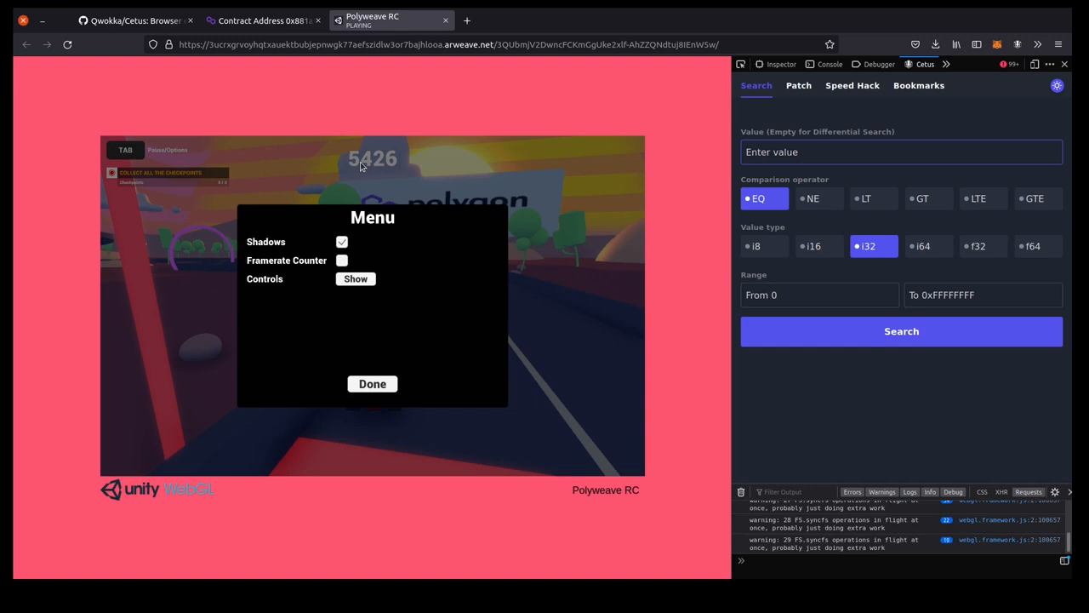
mouse_move(374, 169)
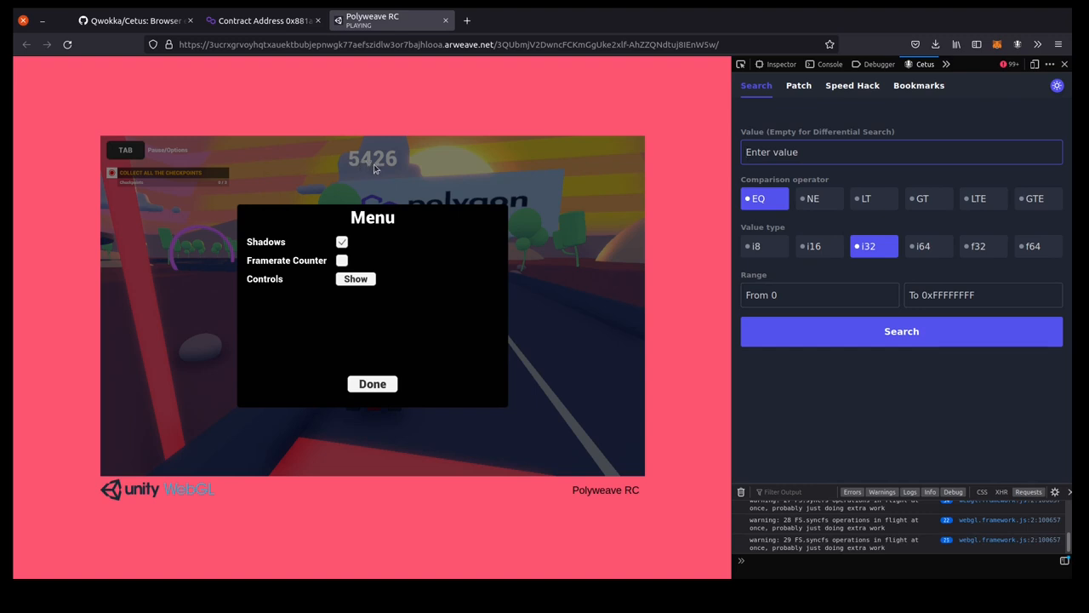
Search memory for value 5426 (EQ, i32), returning 49 matching addresses.
type("5426")
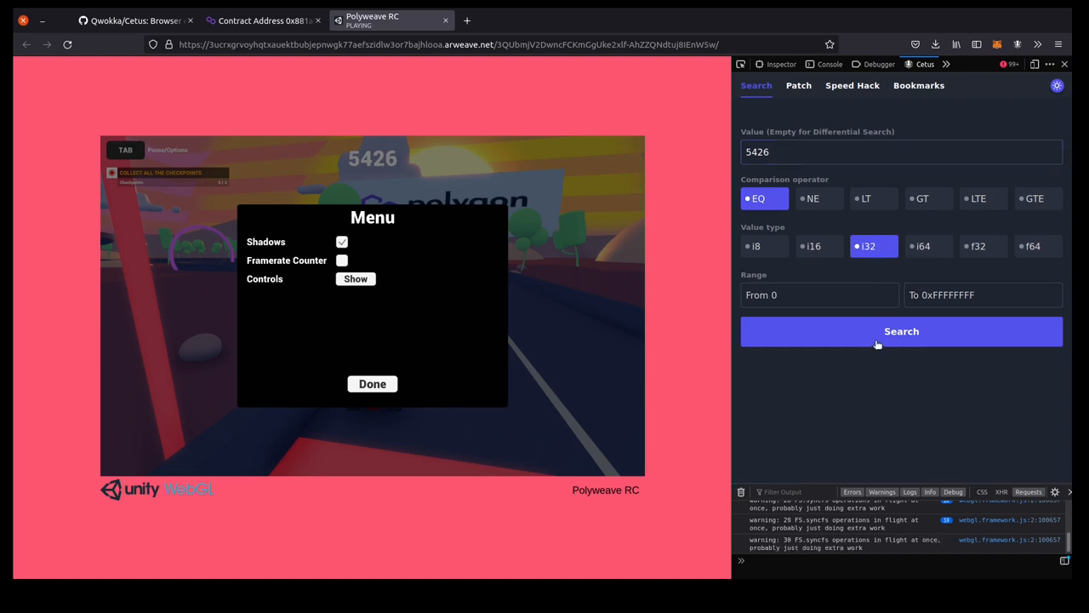
left_click(902, 330)
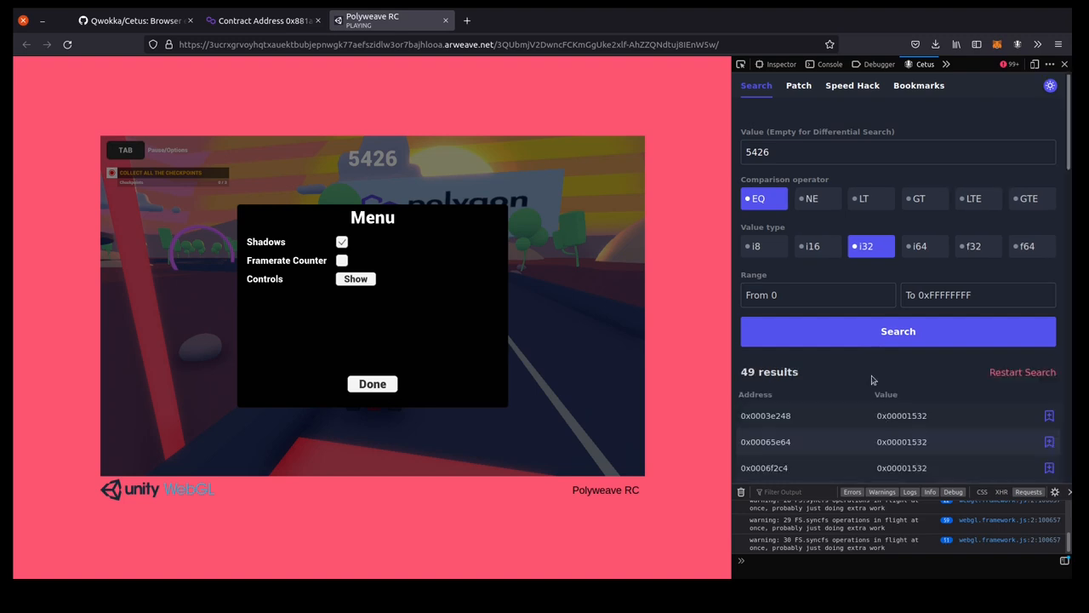
mouse_move(607, 20)
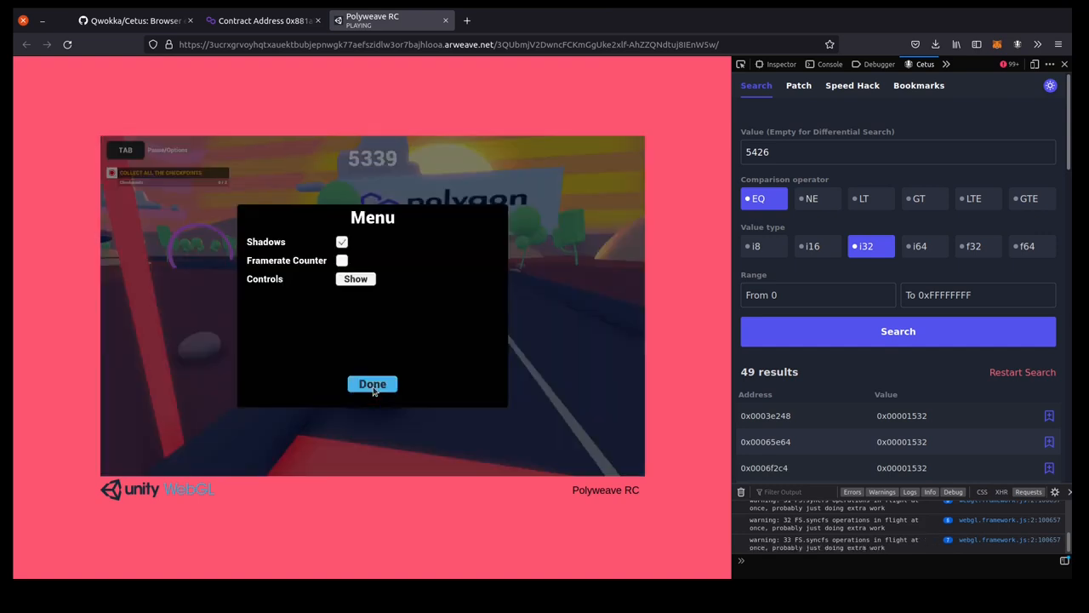
mouse_move(706, 167)
type("5")
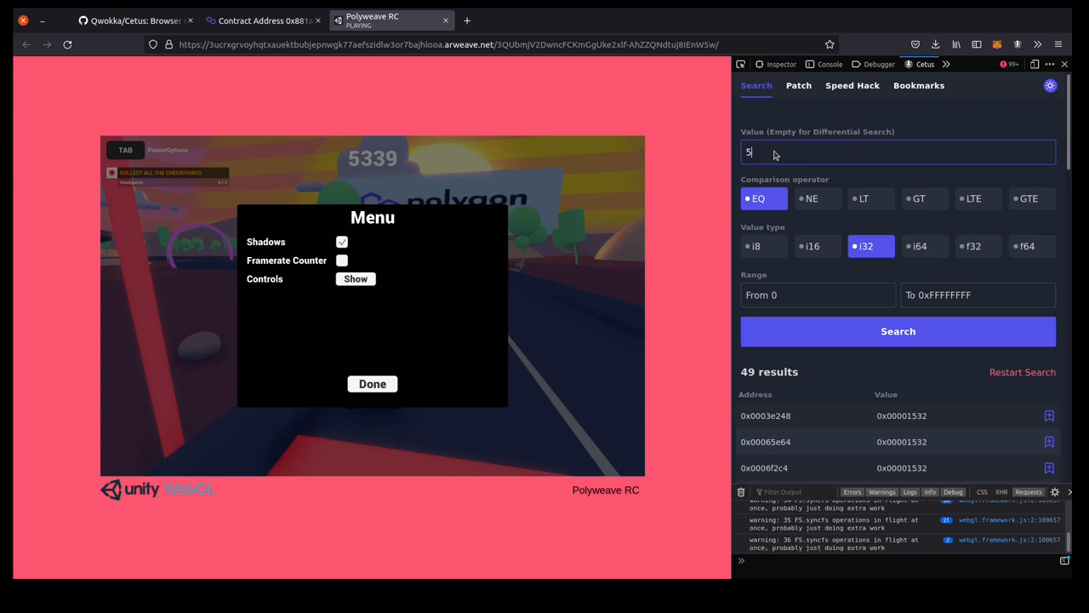
Search again for 5339 (EQ, i32), narrowing to one matching address.
type("339")
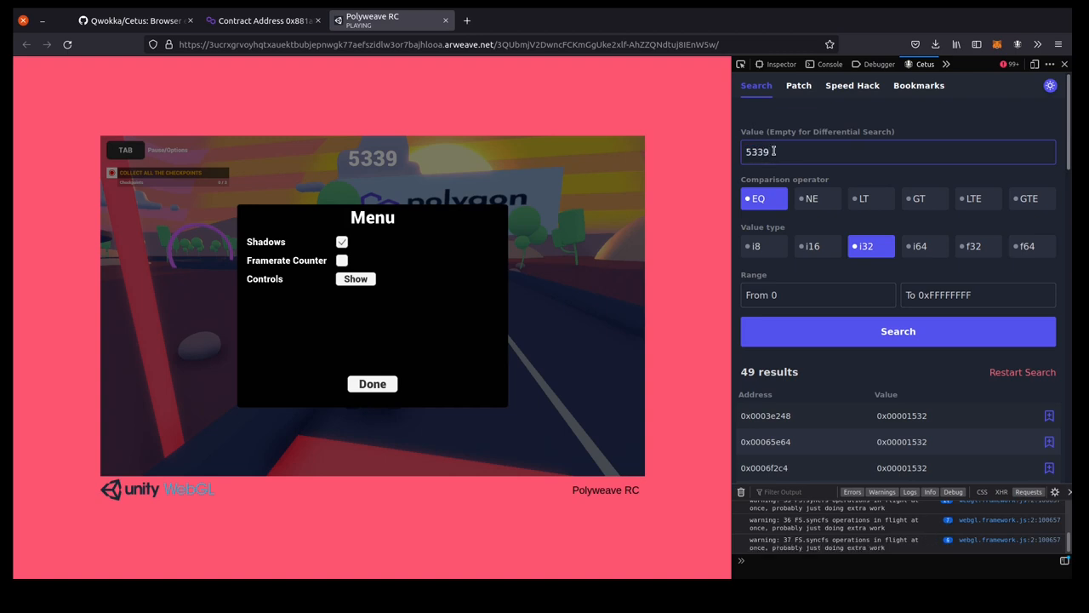
left_click(902, 330)
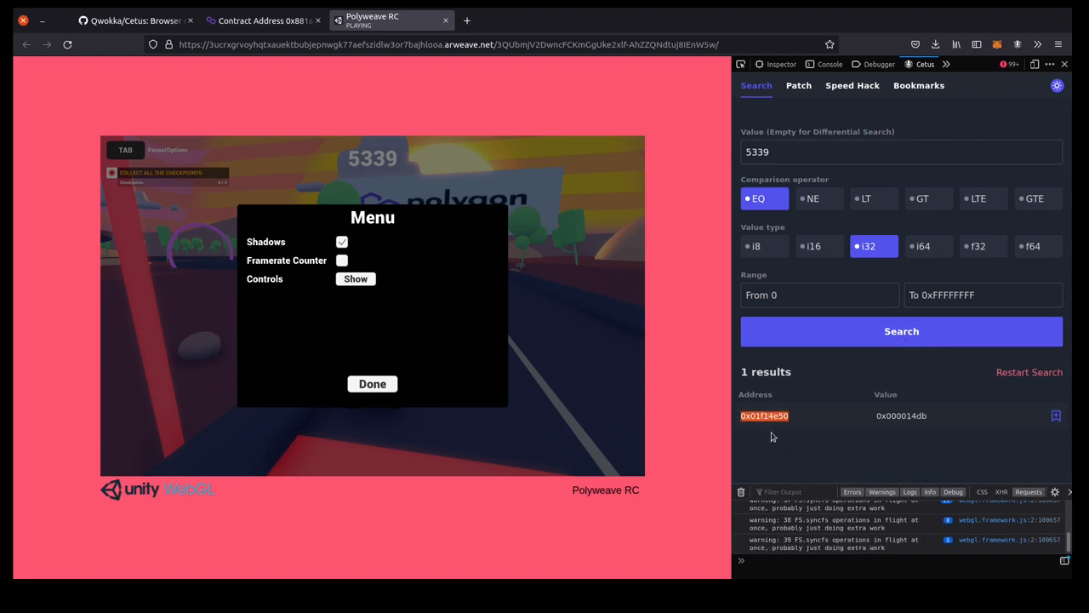
mouse_move(327, 183)
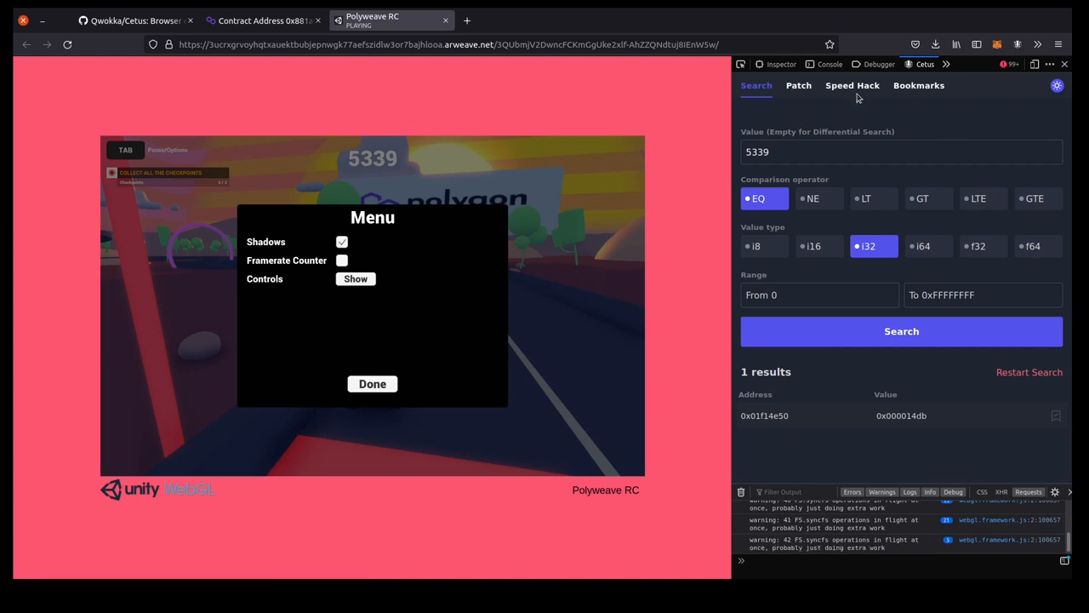
mouse_move(691, 190)
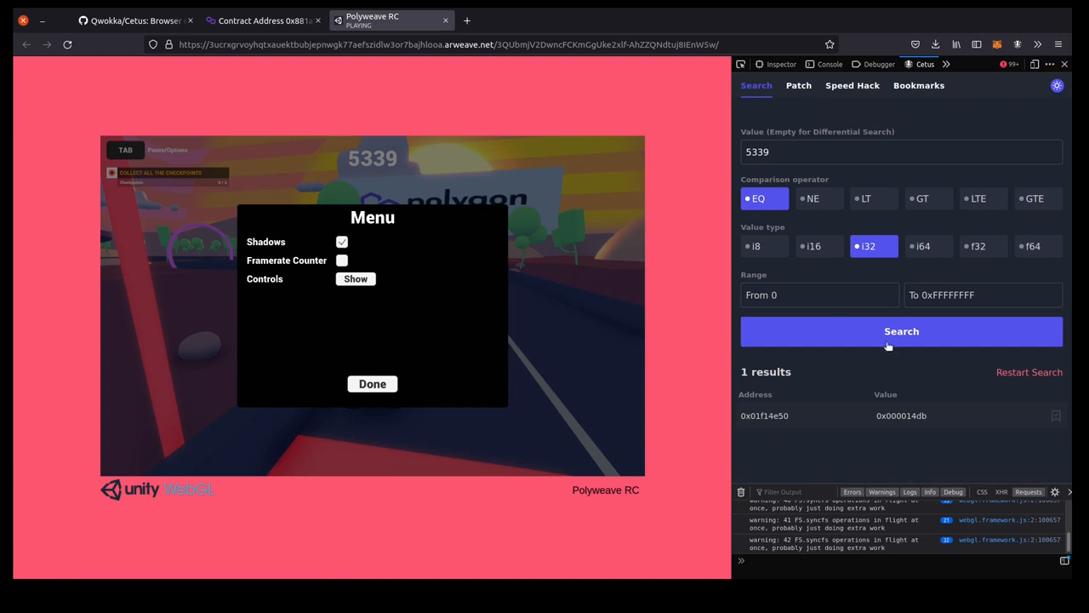
mouse_move(920, 194)
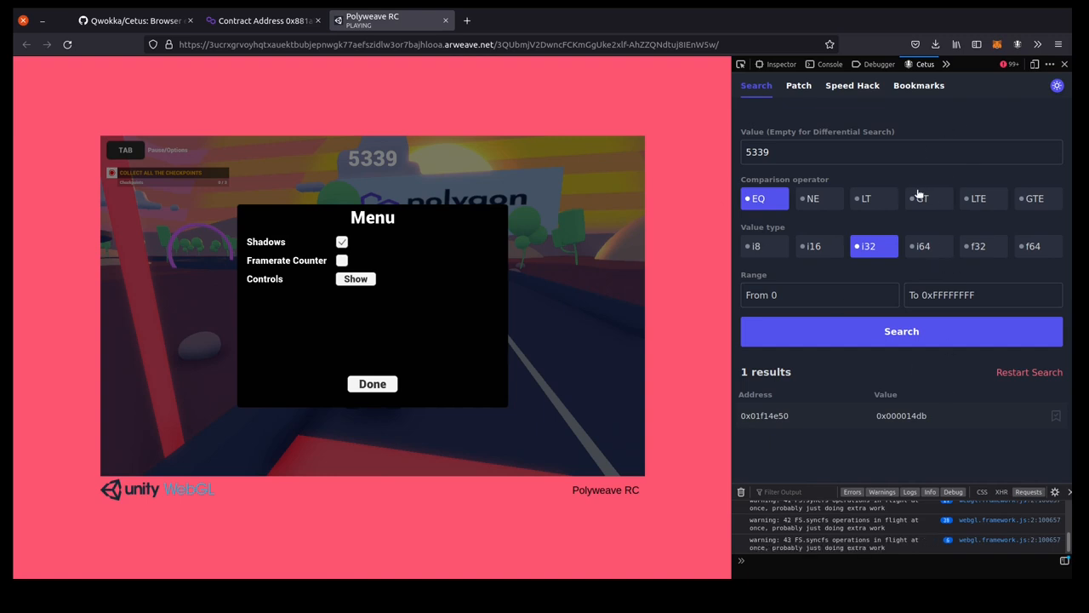
Bookmark address 0x01f14e50 and freeze its value at 5339.
left_click(919, 85)
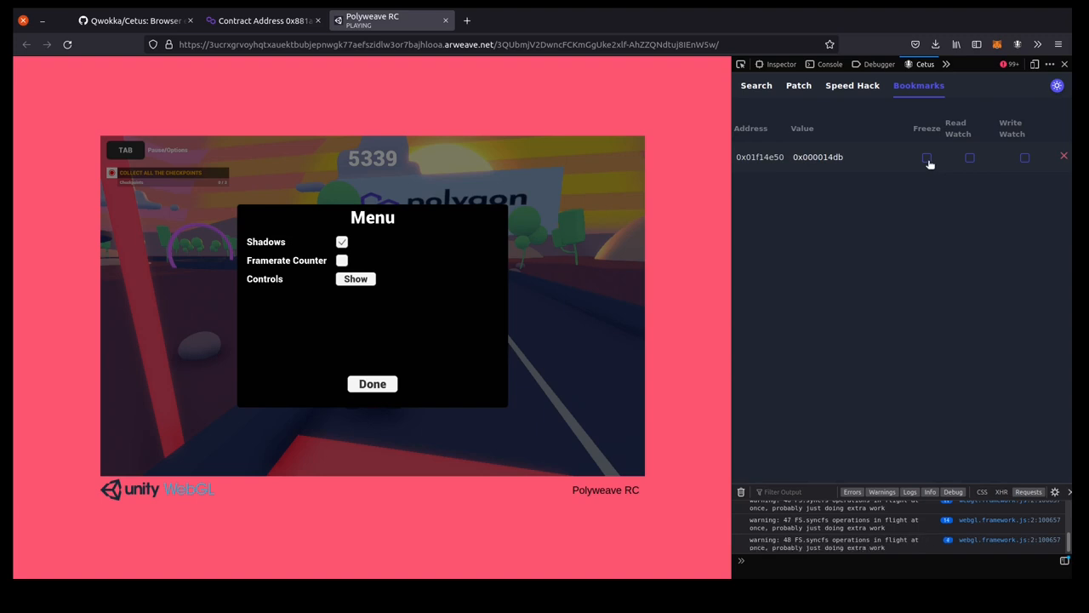
left_click(926, 157)
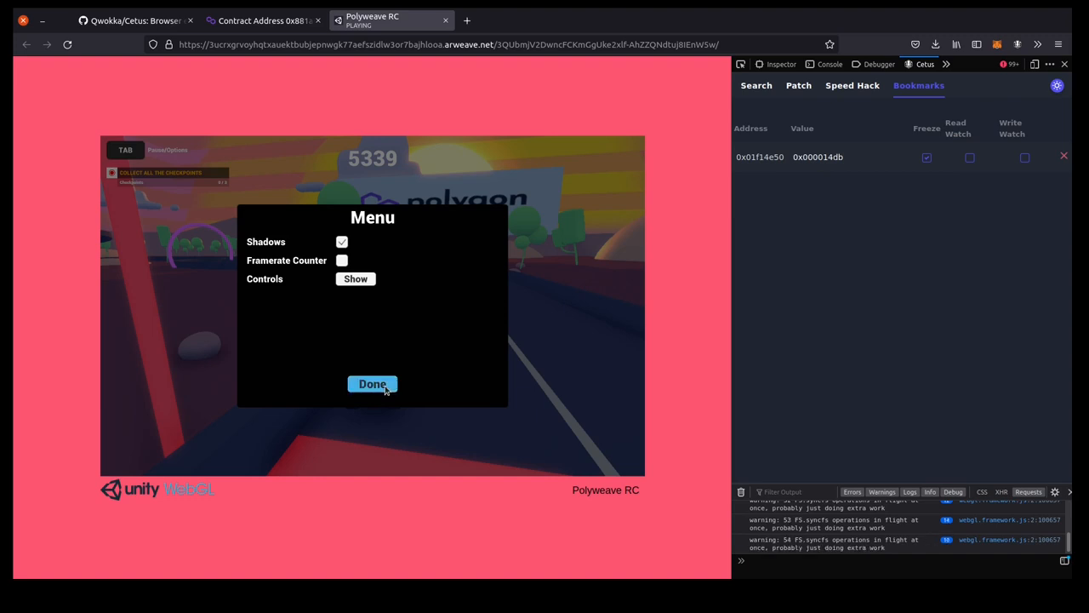
Resume the race with Done and finish on the Score 5339 results screen.
left_click(371, 385)
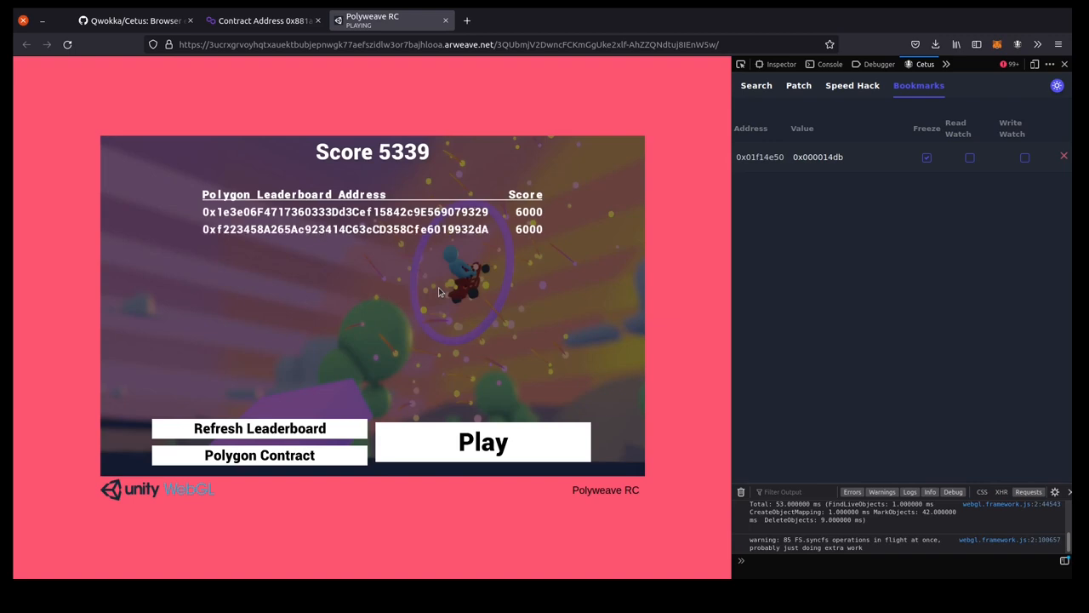
Refresh the Polygon leaderboard twice, then request the Polygon Contract page (pop-up blocked).
left_click(258, 429)
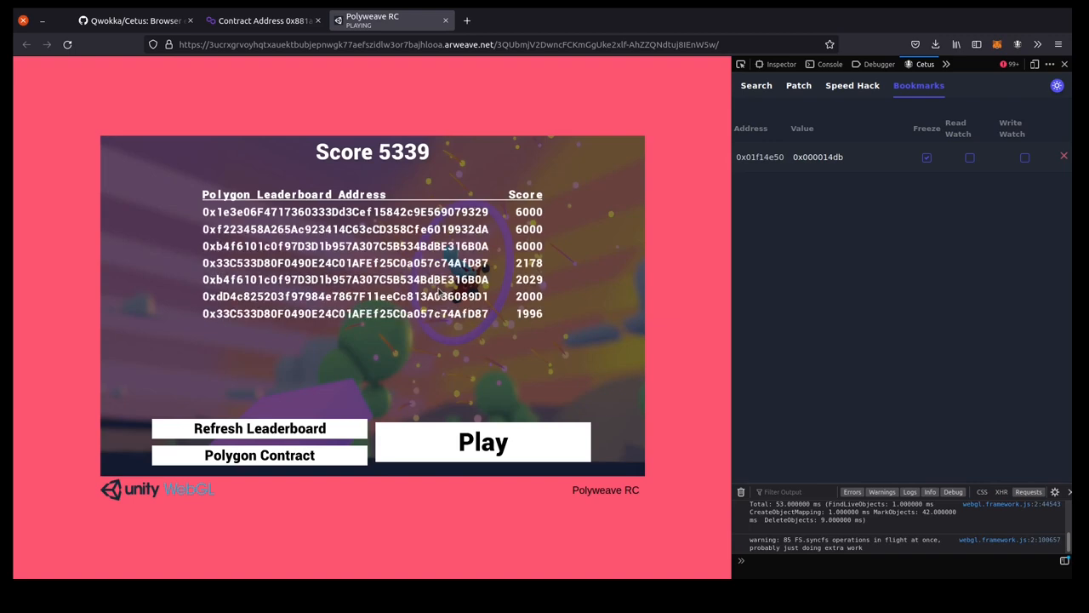
left_click(259, 429)
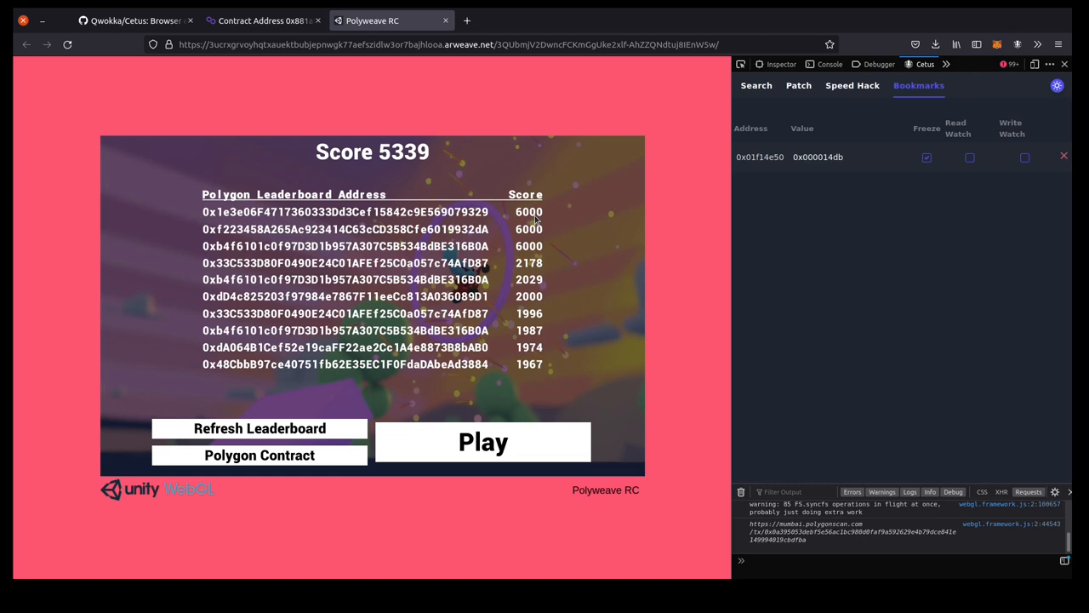
mouse_move(394, 434)
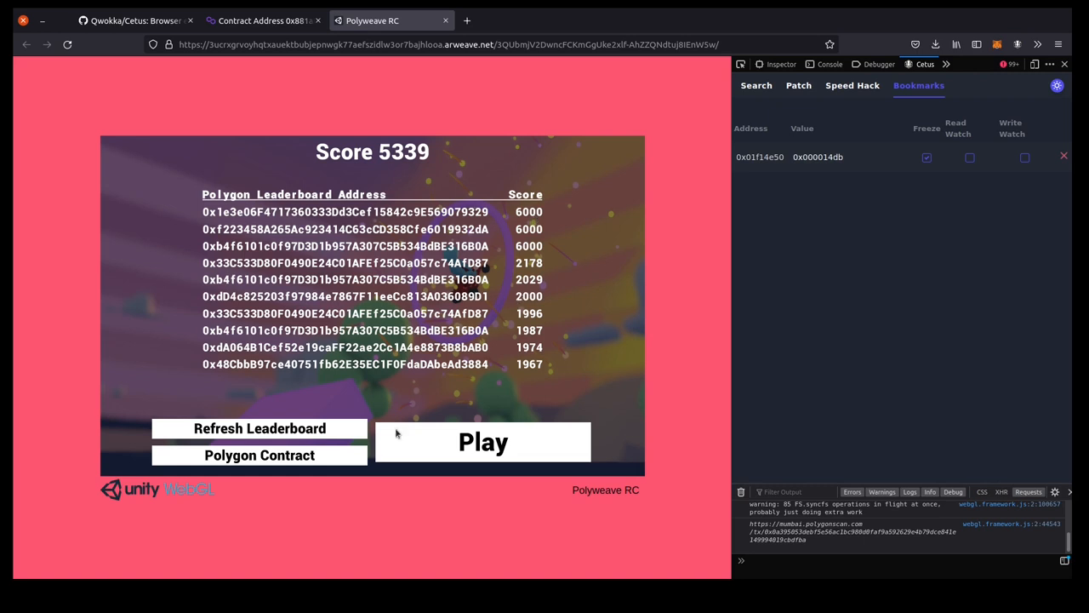
left_click(258, 454)
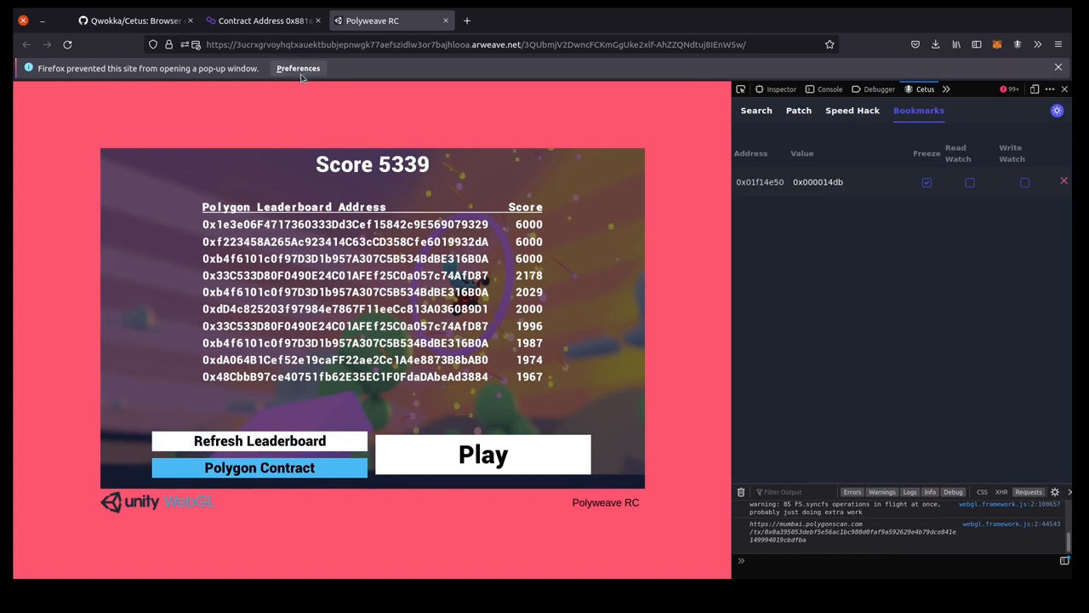
Allow the Polygonscan pop-up, view the newest addScore transaction's Input Data, then return to the game.
left_click(259, 466)
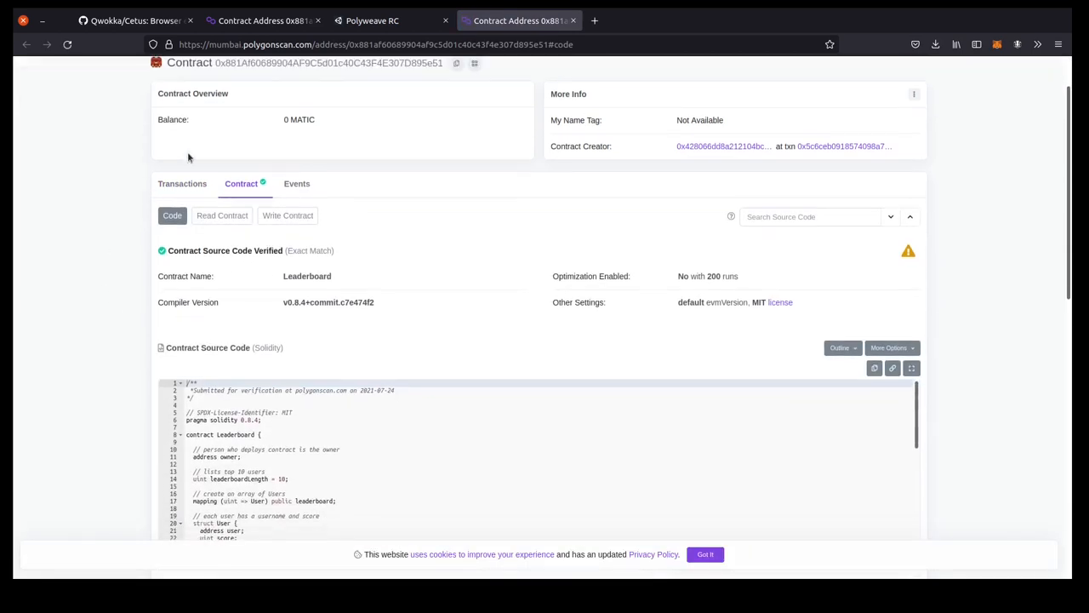
scroll("up", 3)
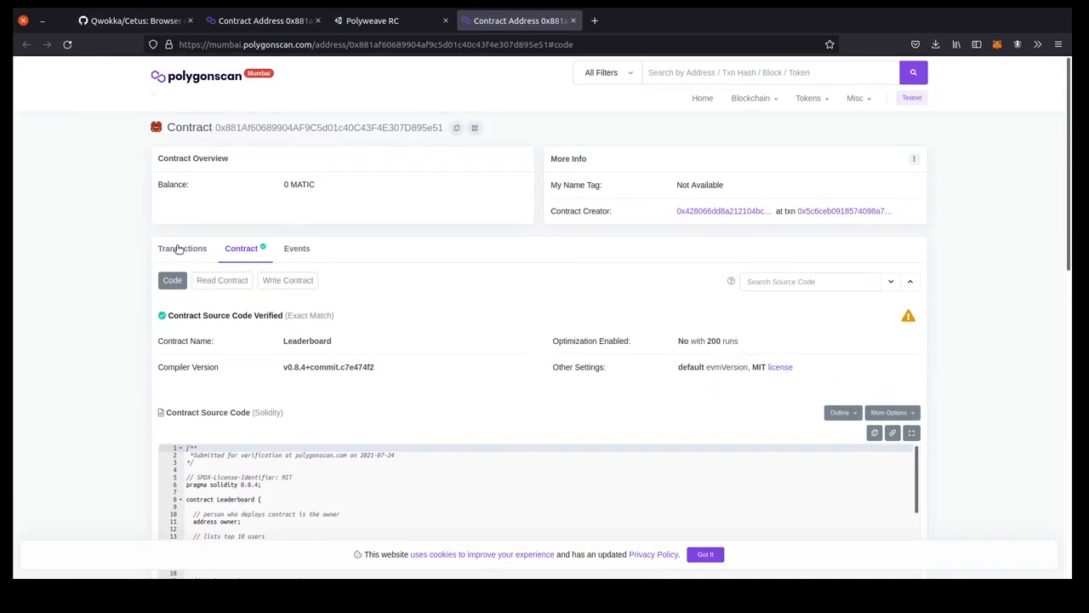
left_click(182, 248)
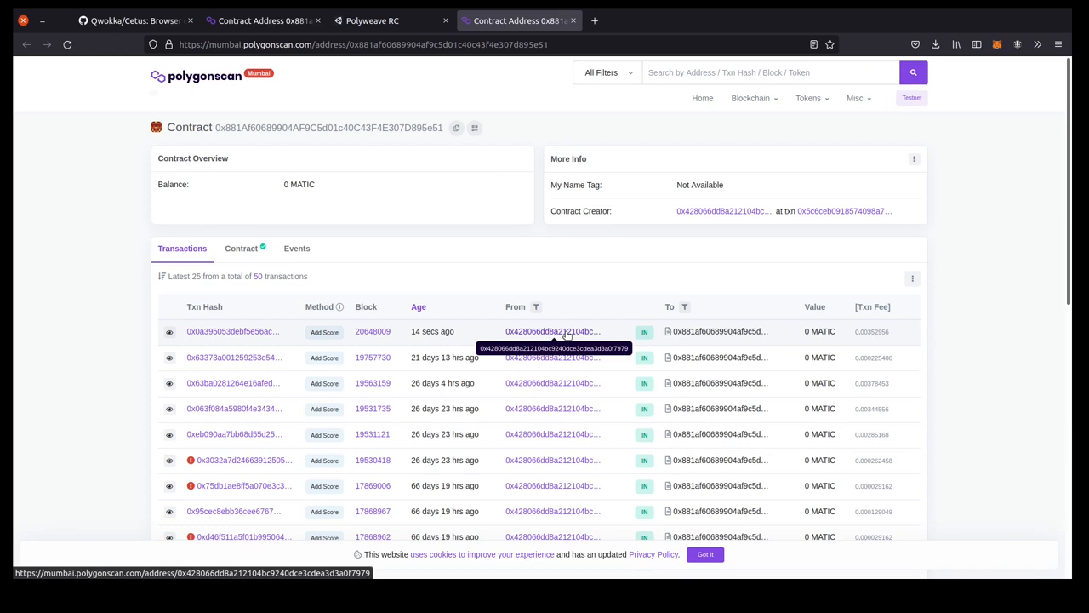
mouse_move(720, 330)
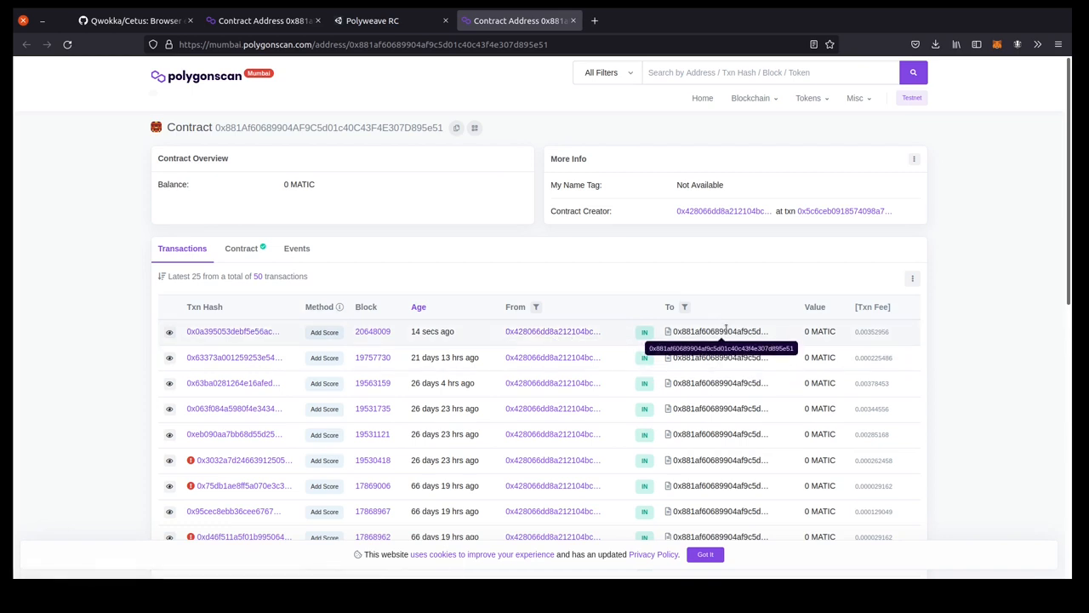
left_click(232, 331)
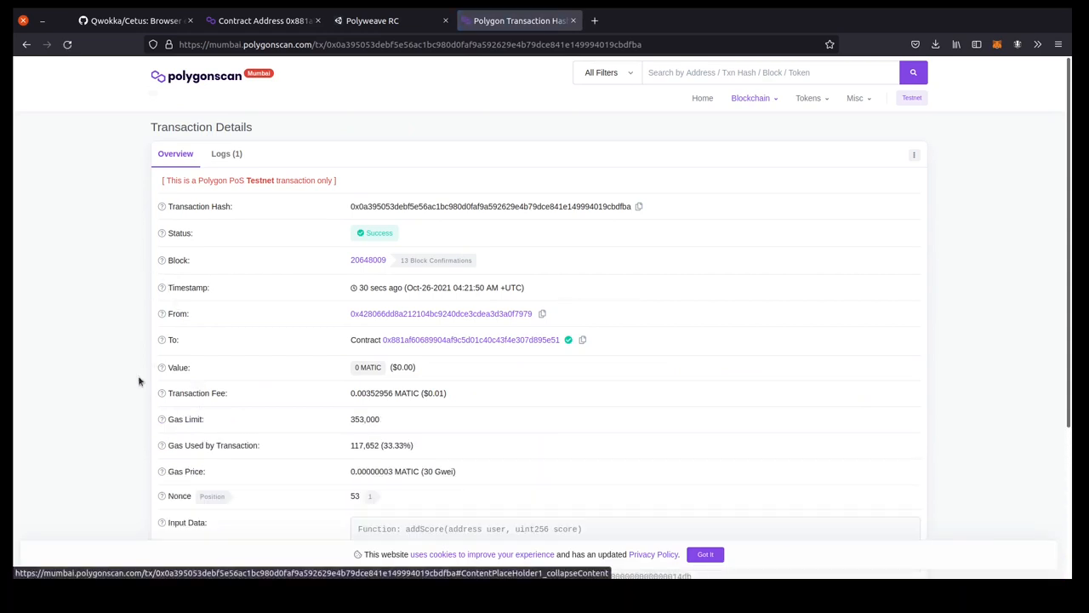
scroll("down", 3)
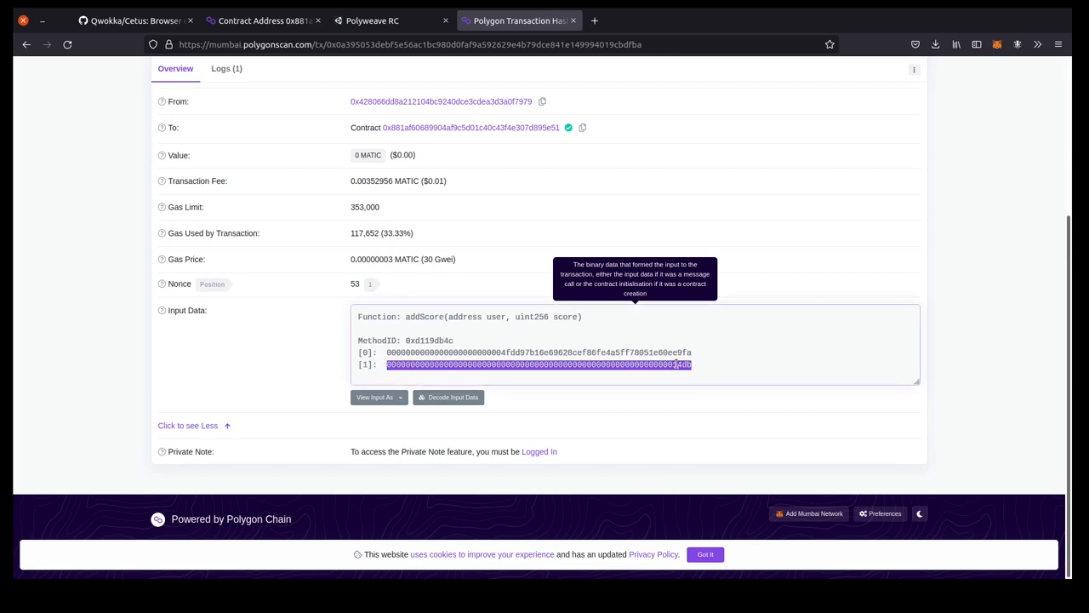
left_click(371, 21)
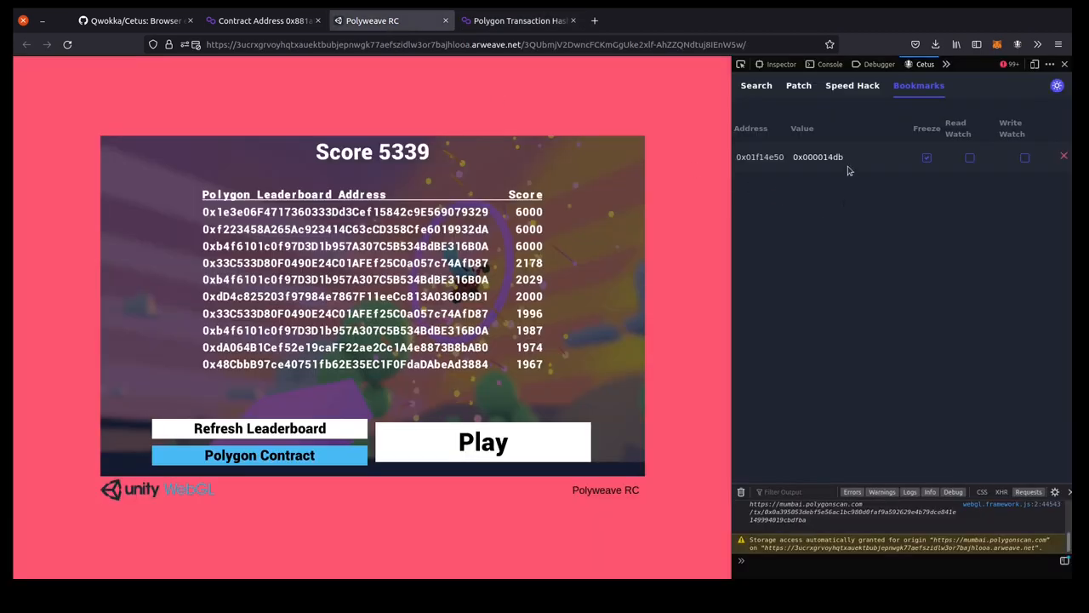
double_click(831, 157)
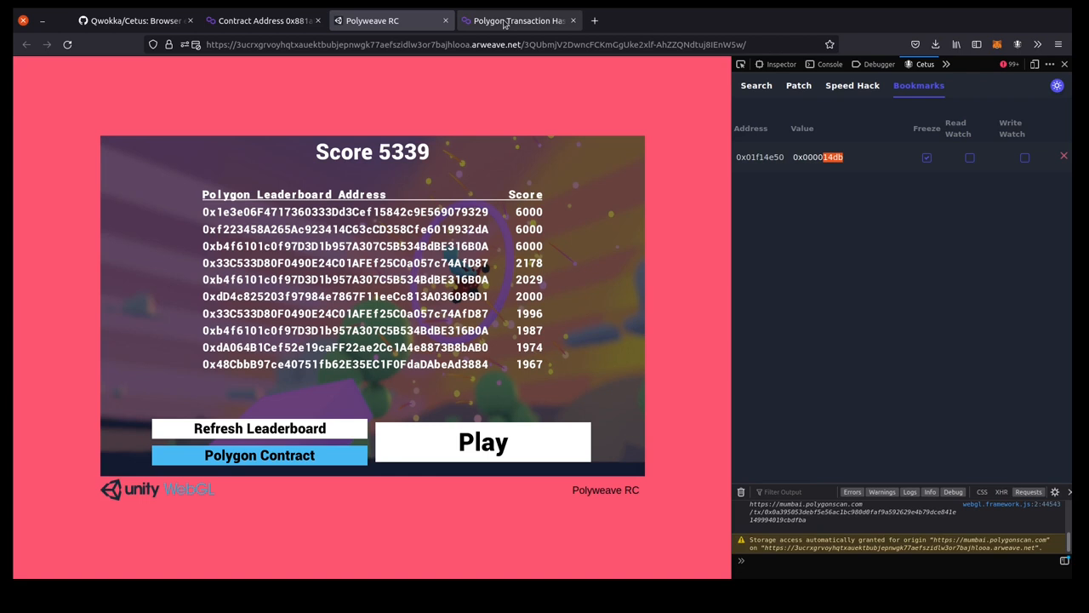
left_click(519, 20)
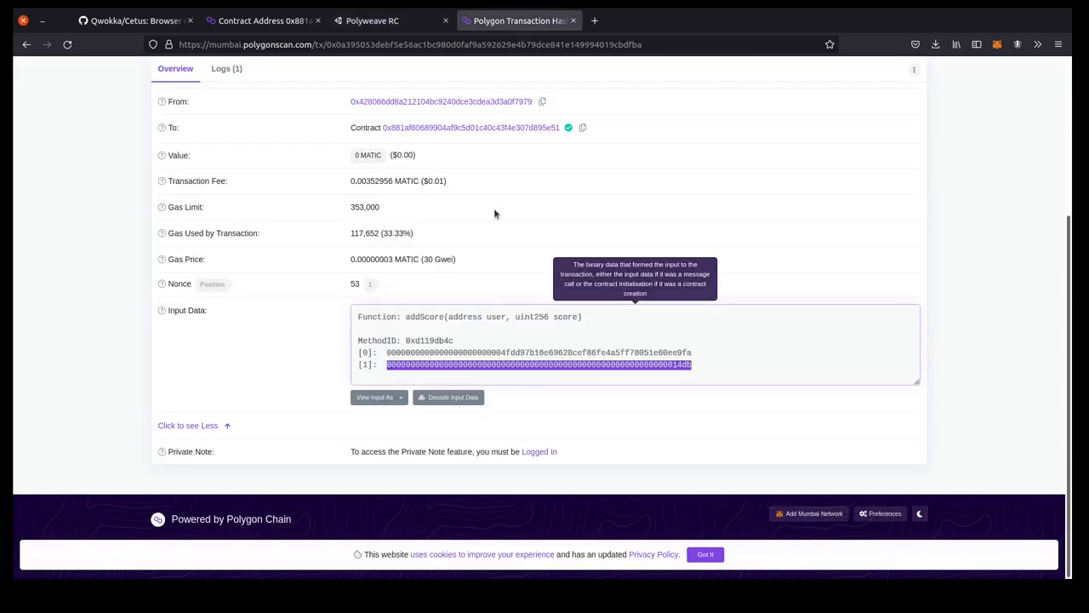
left_click(371, 21)
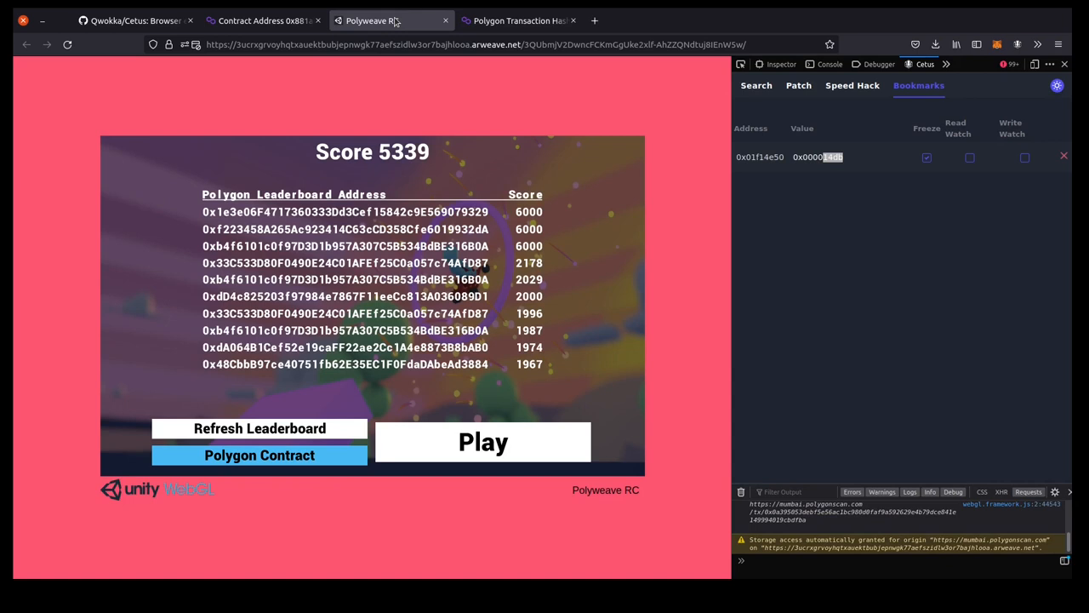
mouse_move(681, 62)
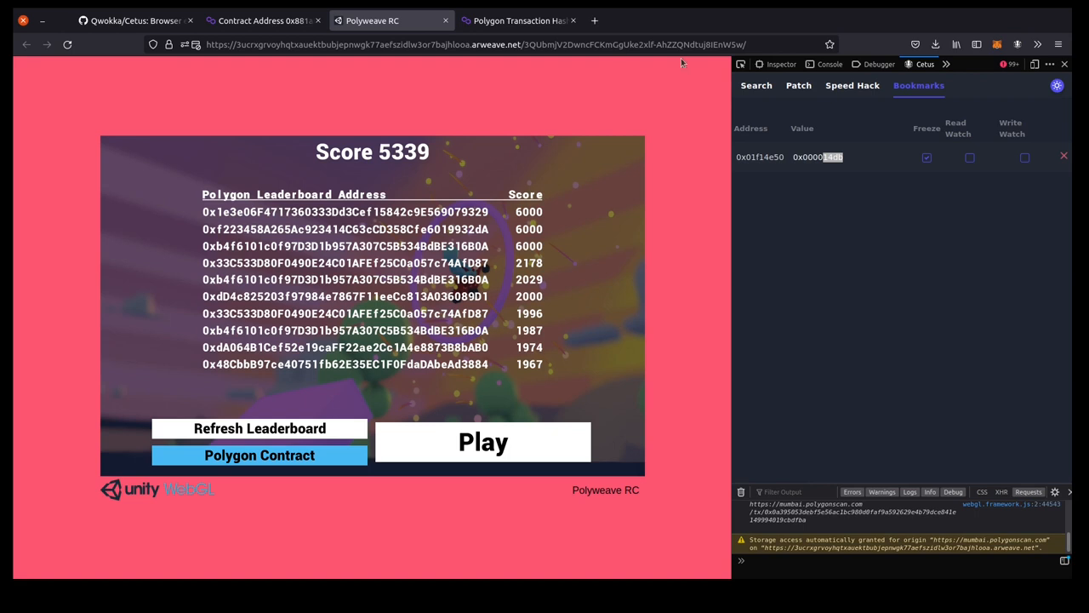
mouse_move(511, 215)
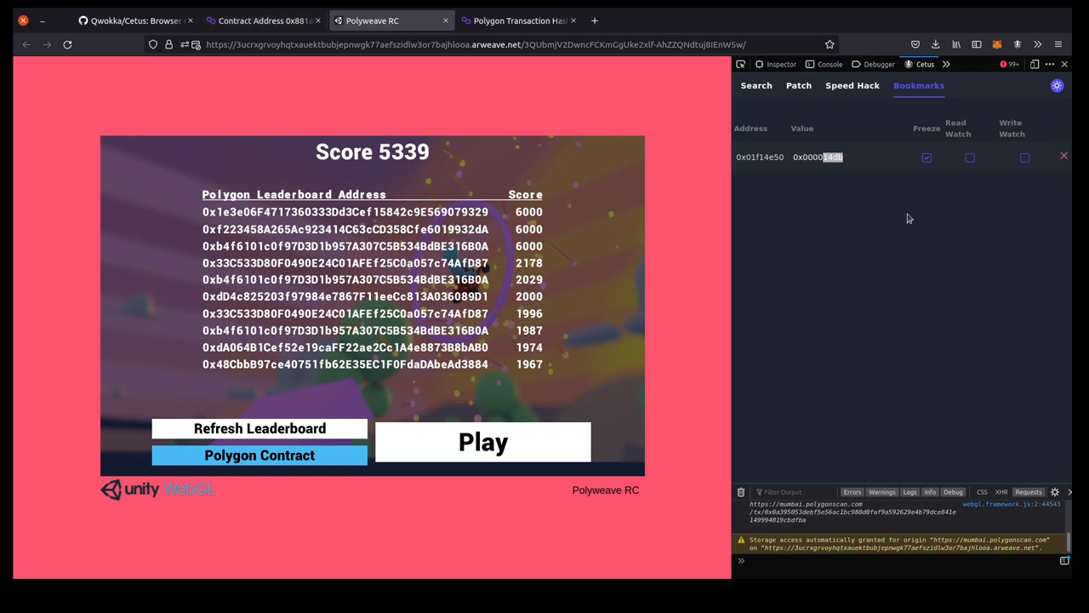
mouse_move(780, 242)
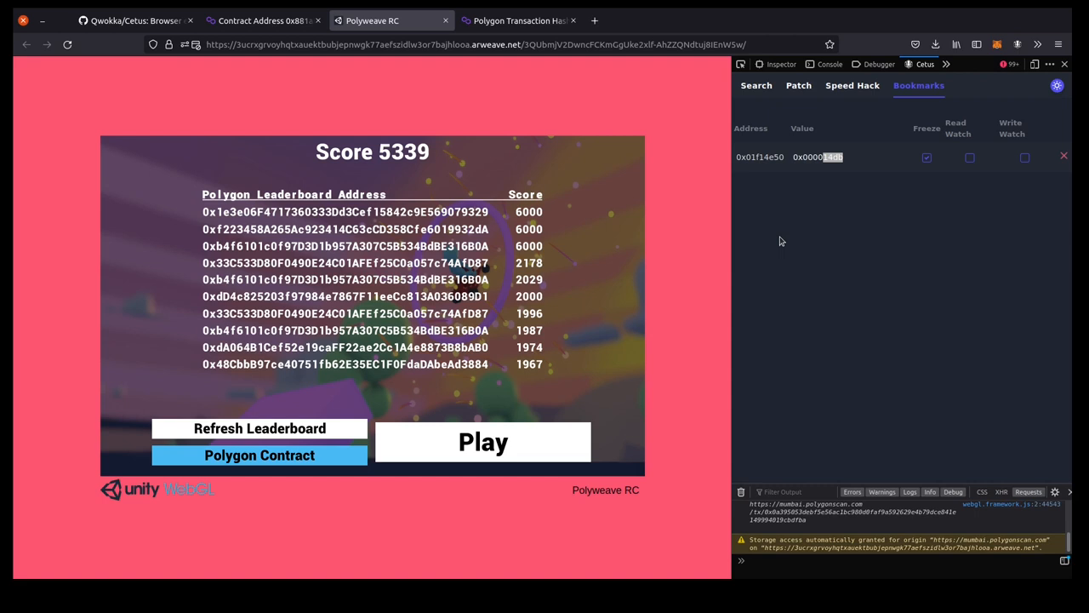
mouse_move(807, 225)
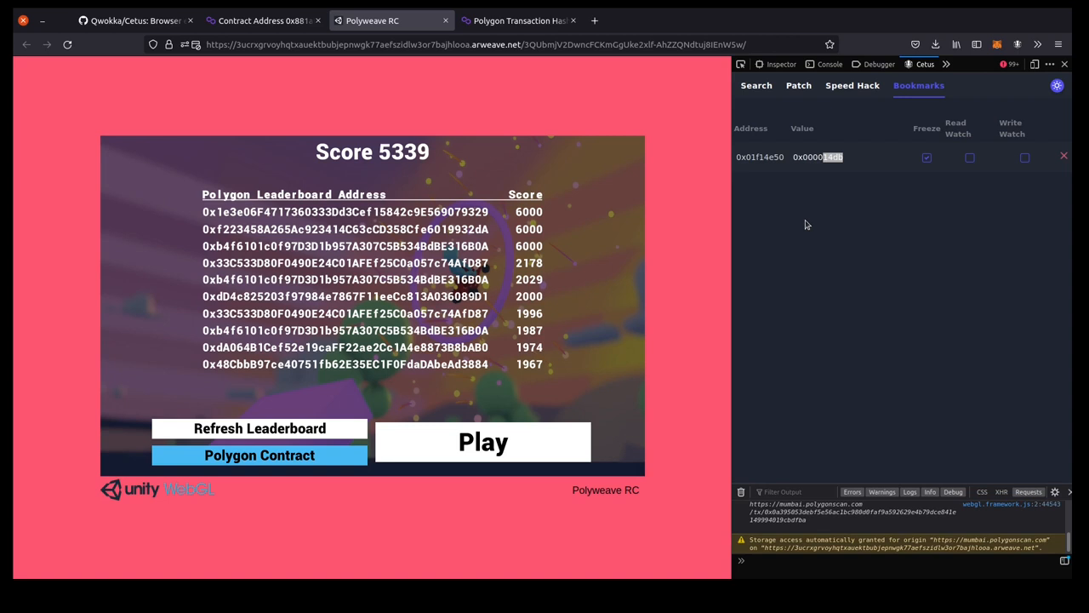
mouse_move(823, 240)
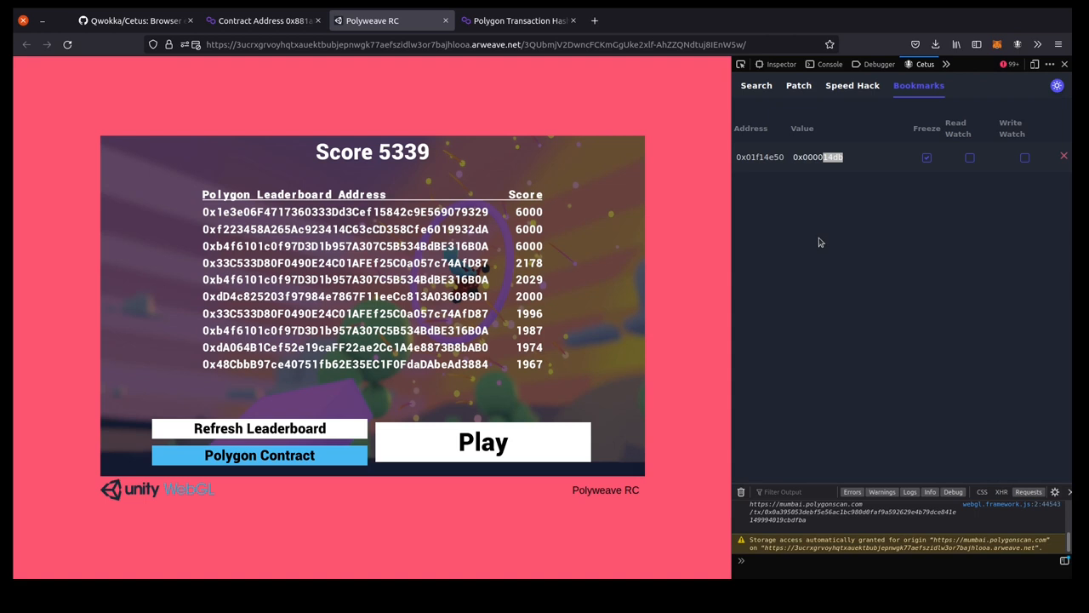
mouse_move(776, 302)
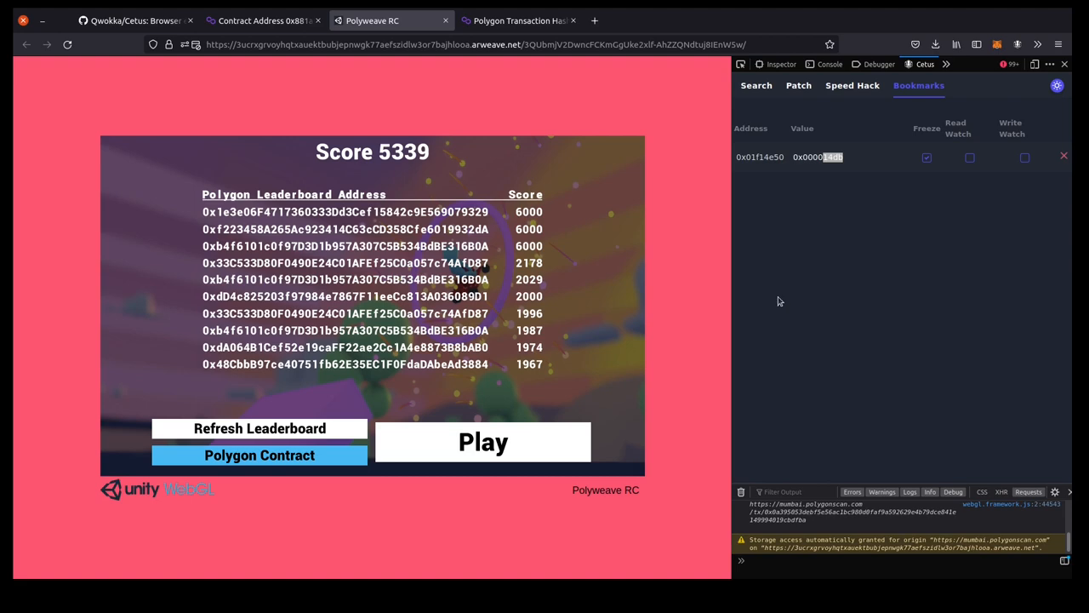